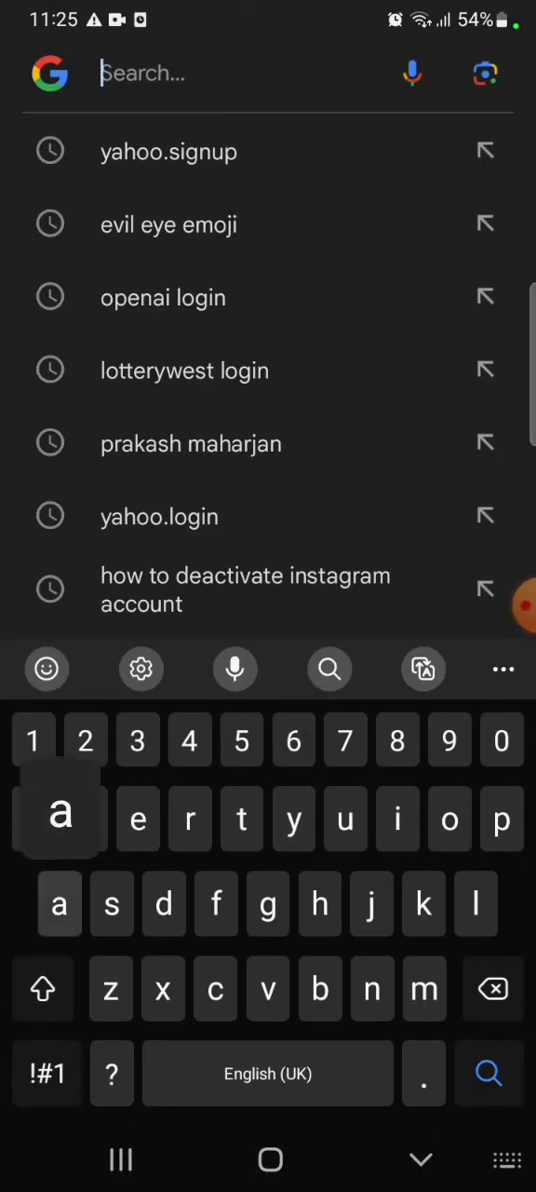
Search Google for 'yahoo.login' to list the Yahoo login page
type("yahoo")
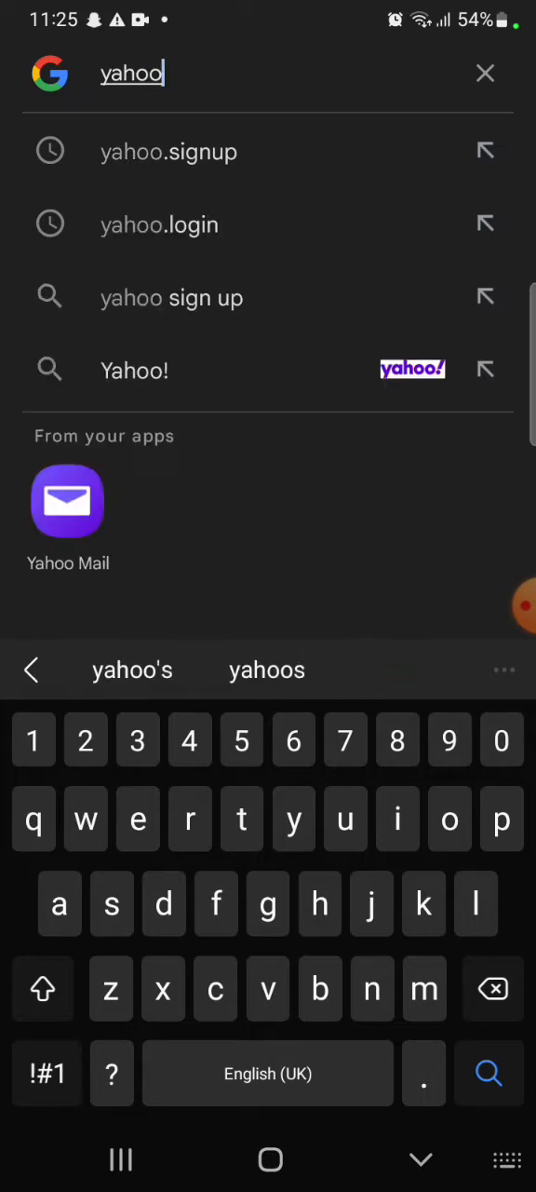
left_click(158, 224)
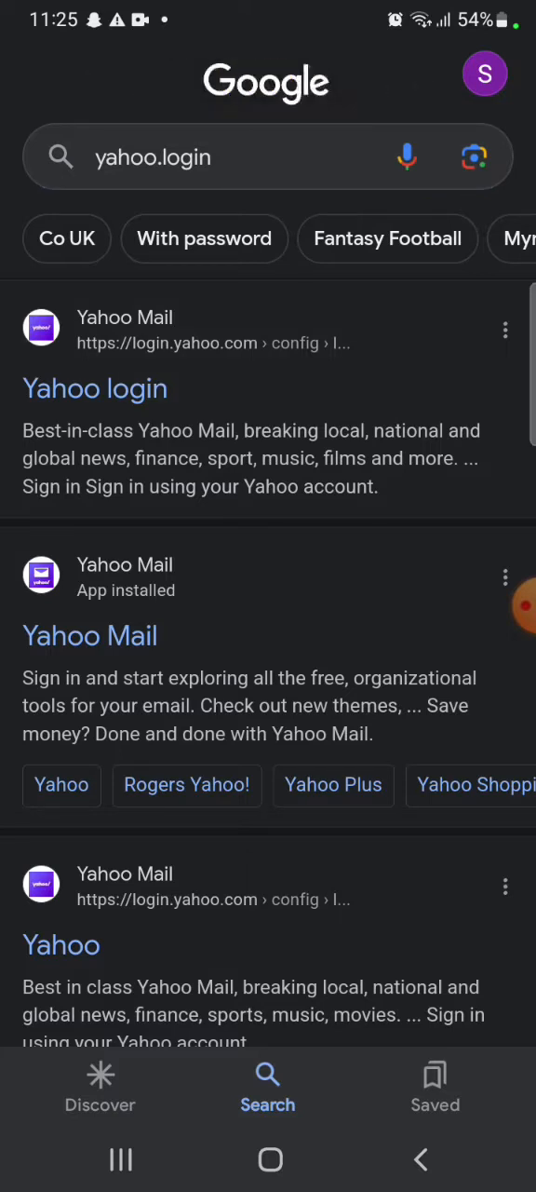
left_click(93, 387)
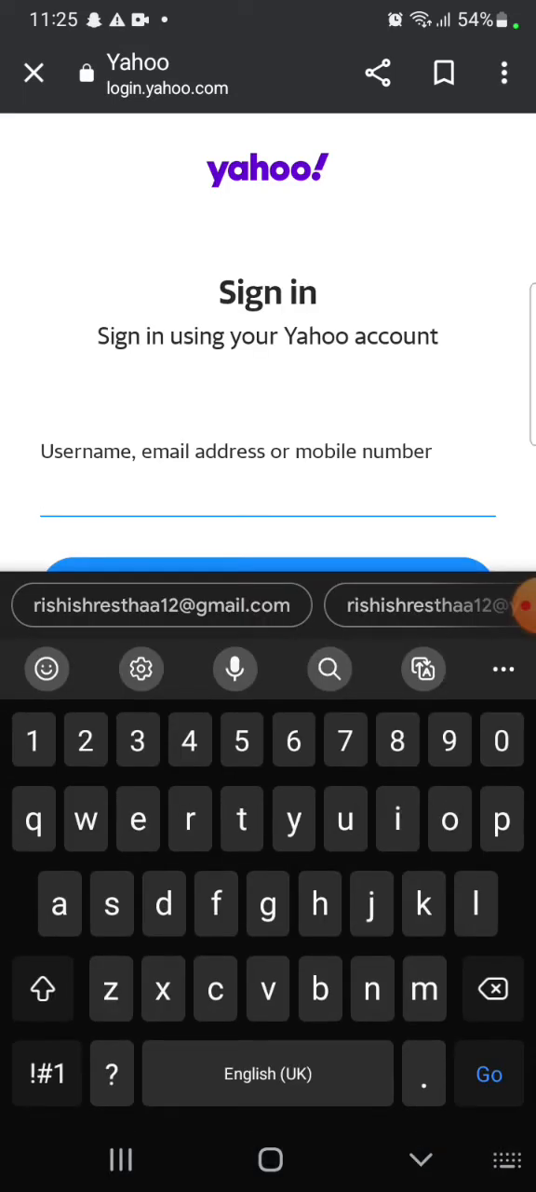
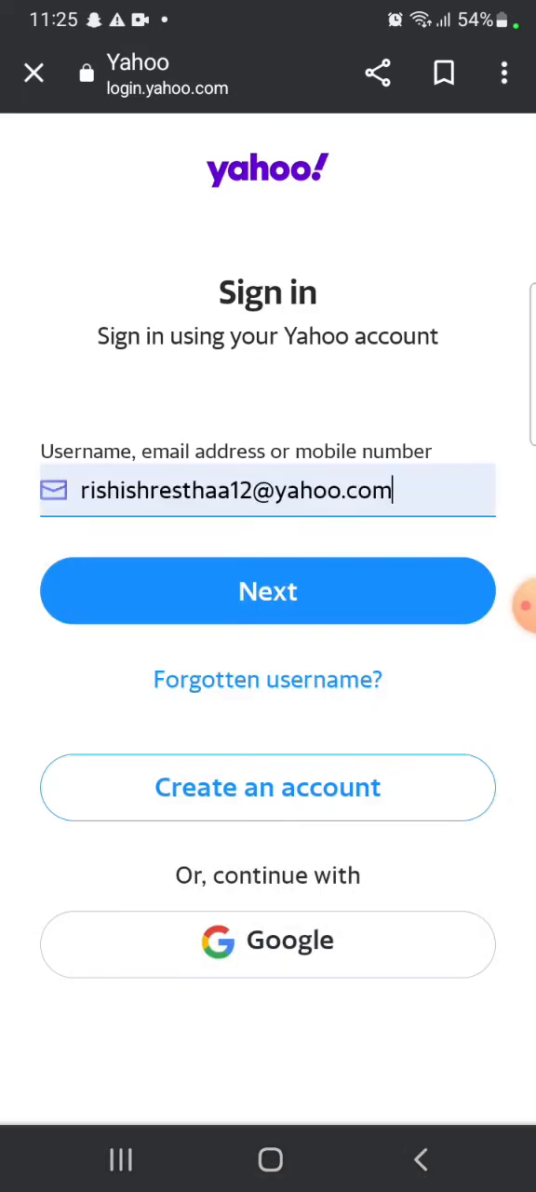
left_click(268, 590)
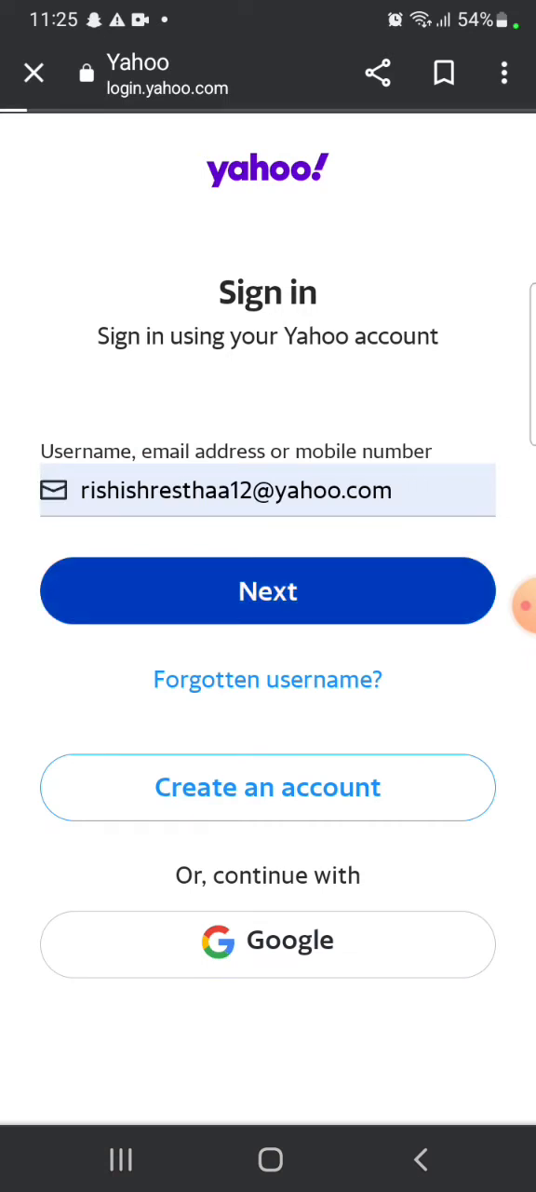
left_click(268, 590)
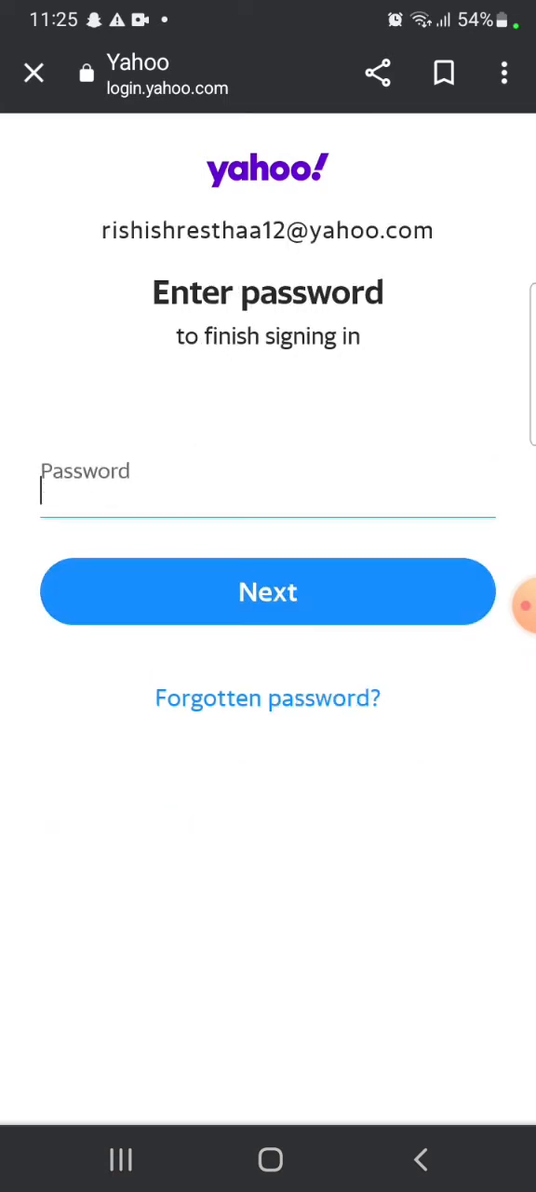
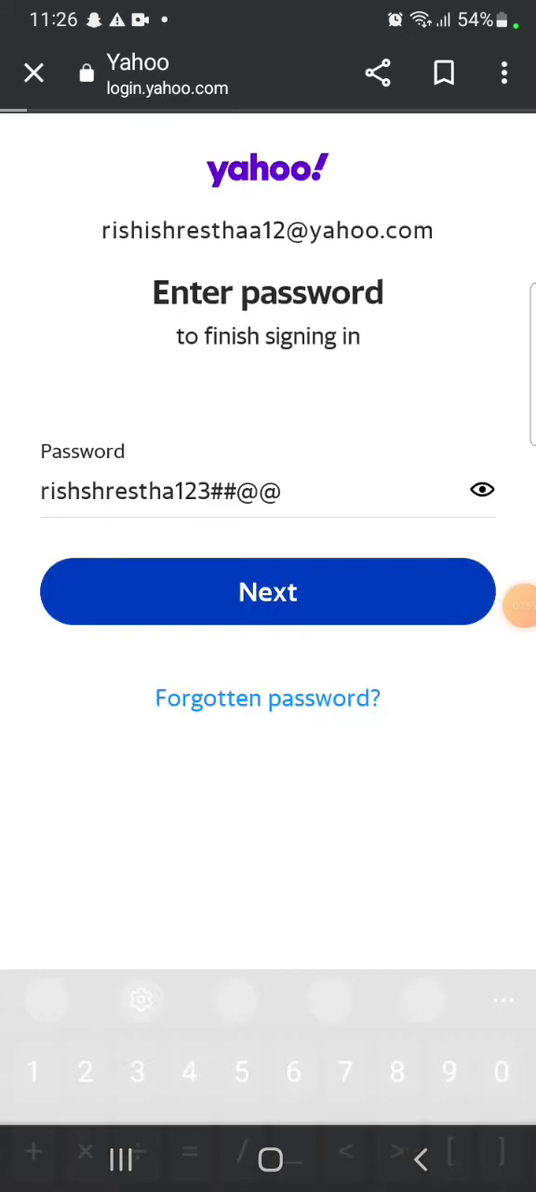
Enter the account password and submit it to finish signing in
left_click(268, 590)
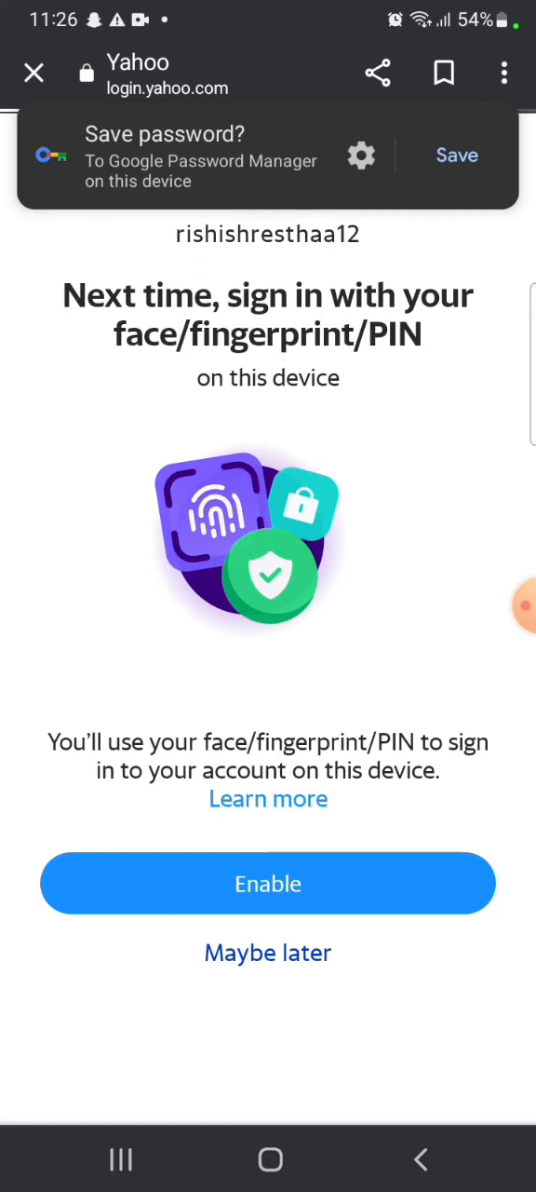
Skip biometric sign-in setup with Maybe later and show the account menu on the homepage
left_click(268, 954)
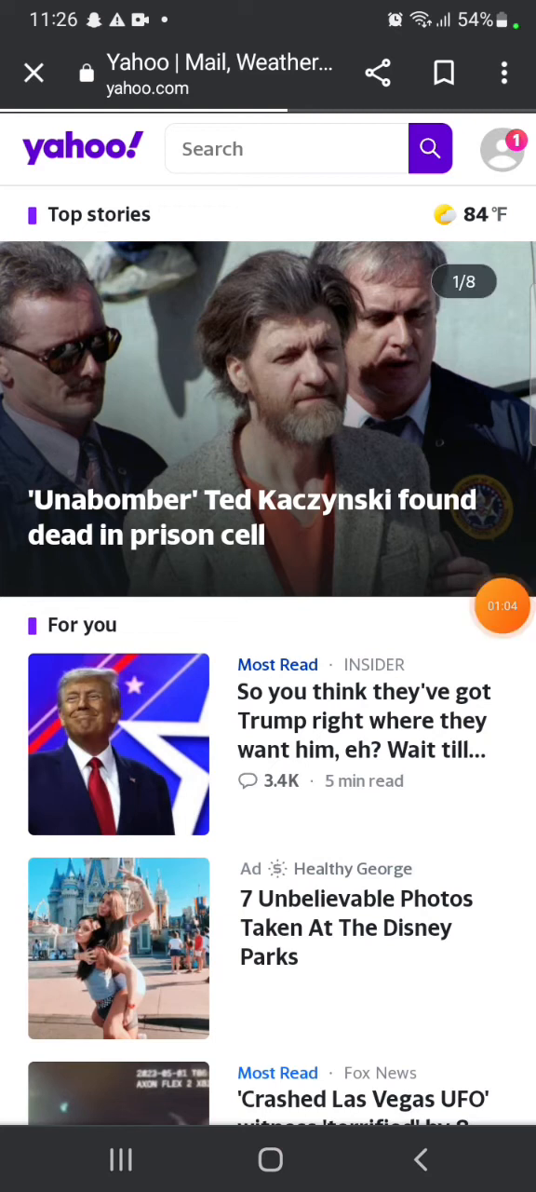
left_click(503, 607)
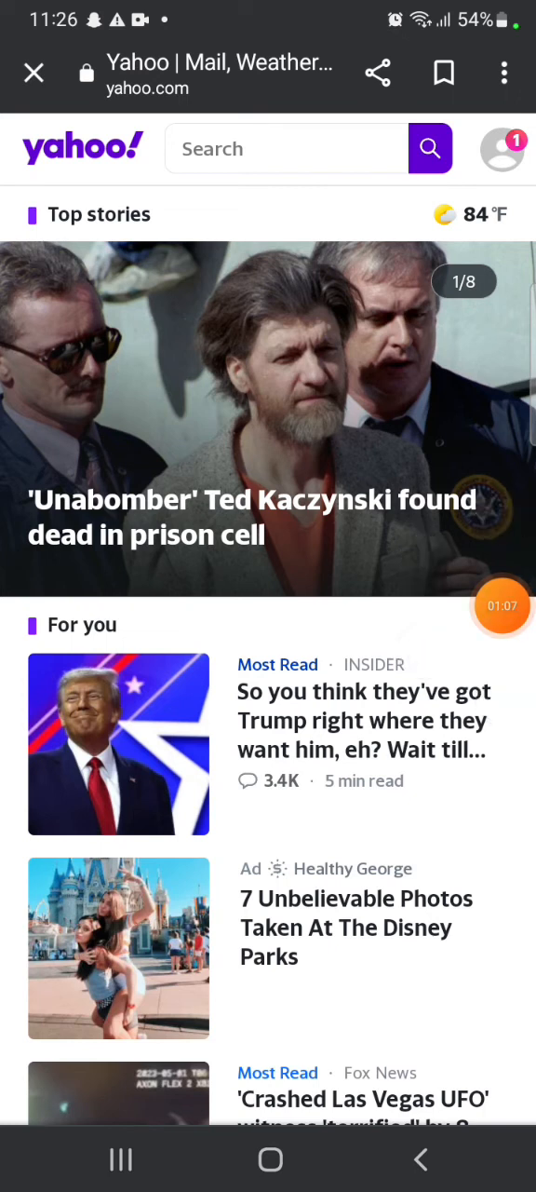
left_click(502, 149)
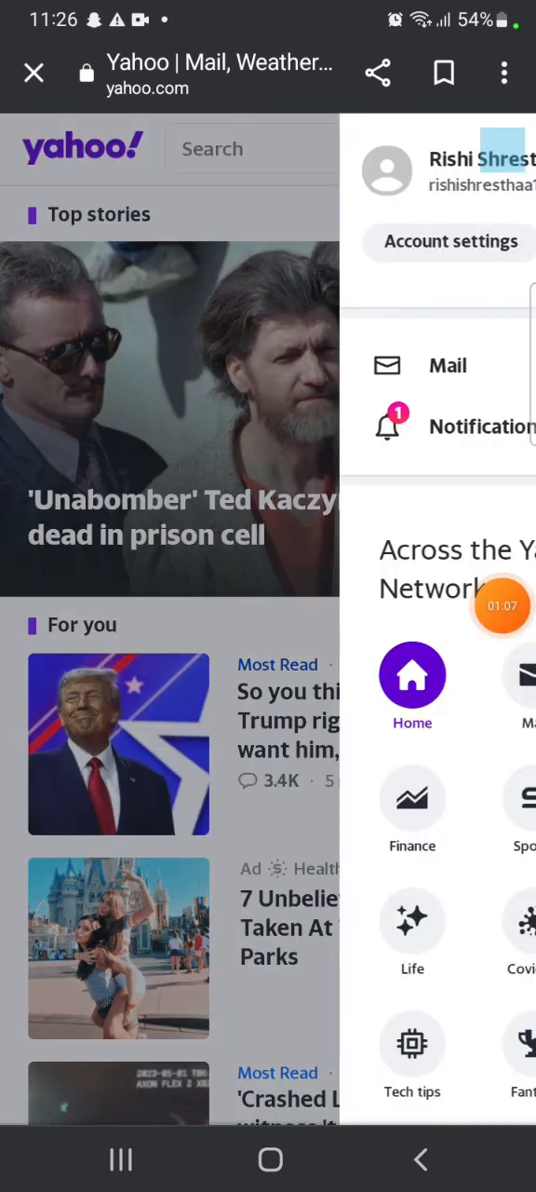